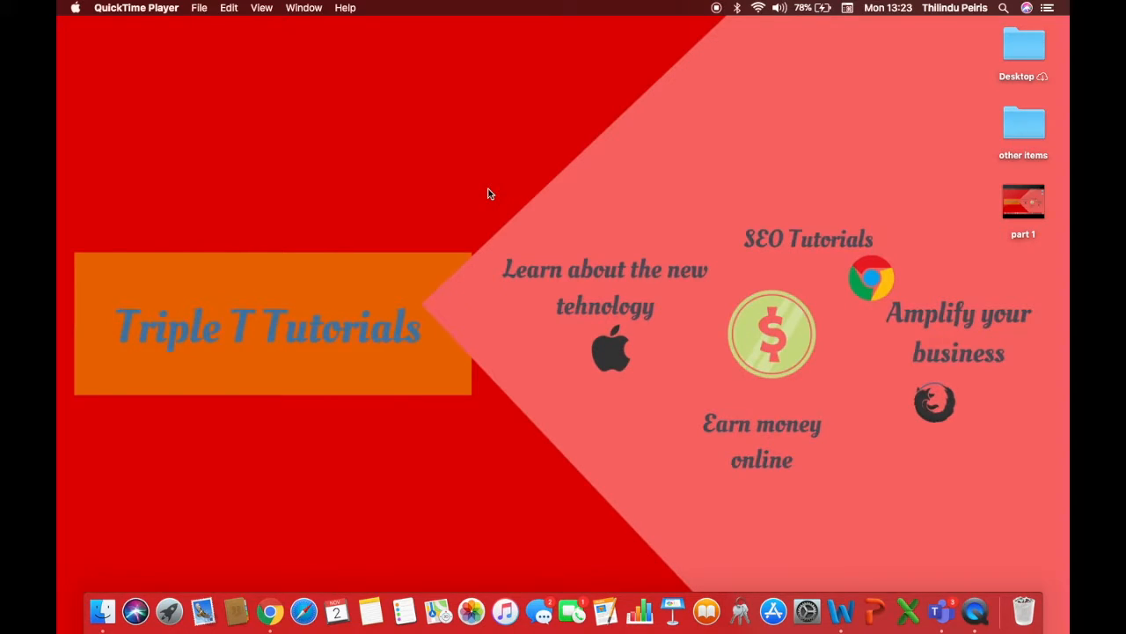
pyautogui.moveTo(735, 441)
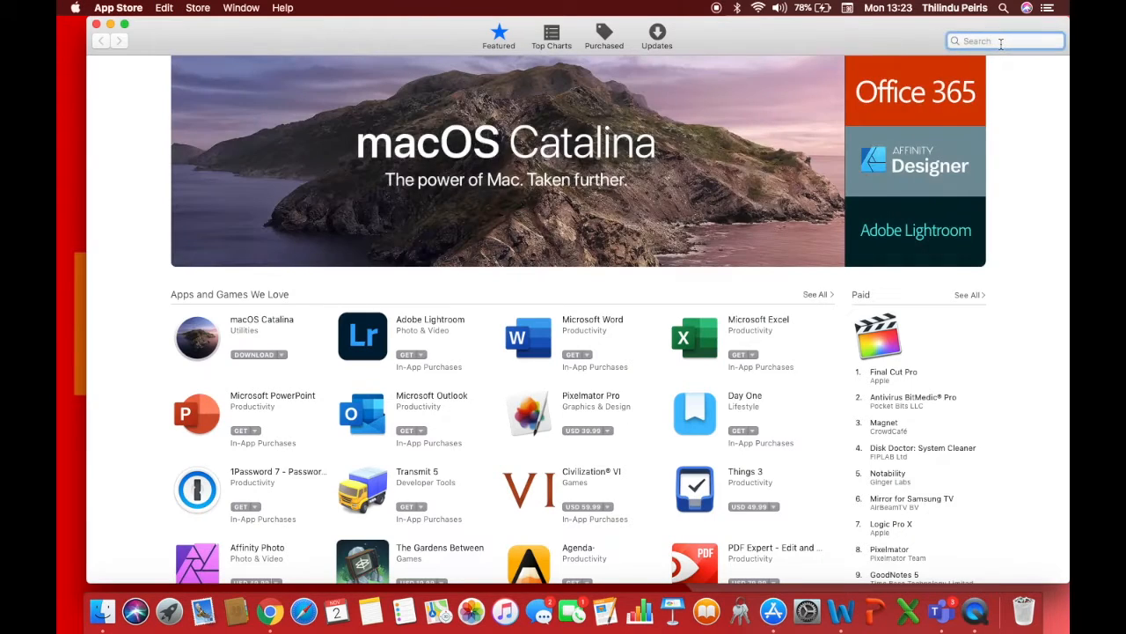
# - Search the App Store for 'smart converter' and list Smart Converter first in the results
pyautogui.write('smart')
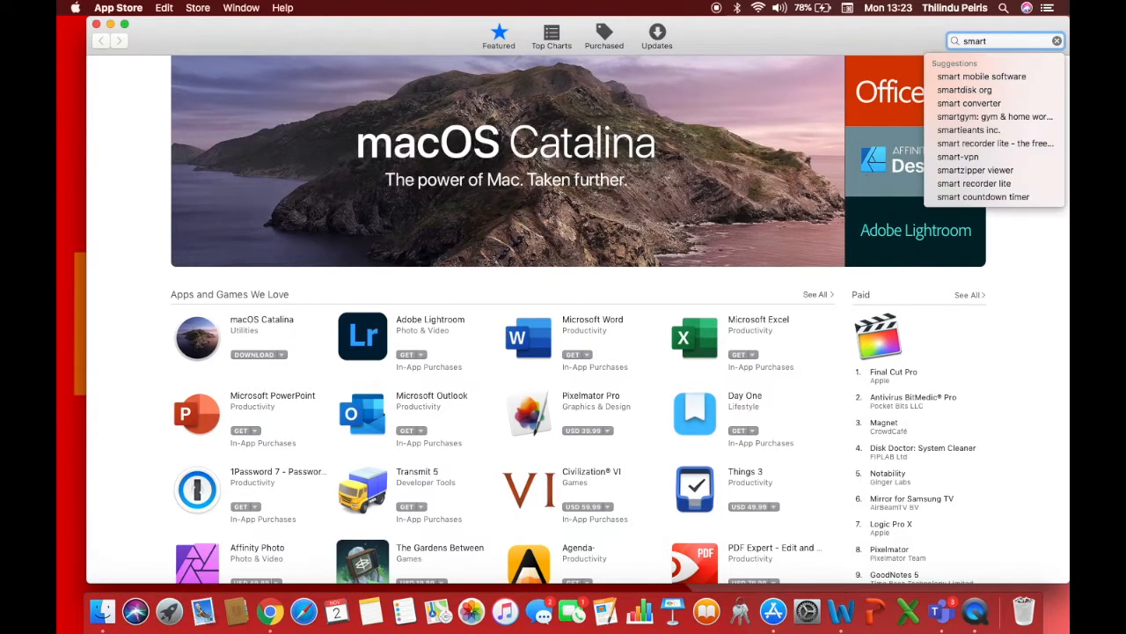
pyautogui.write('co')
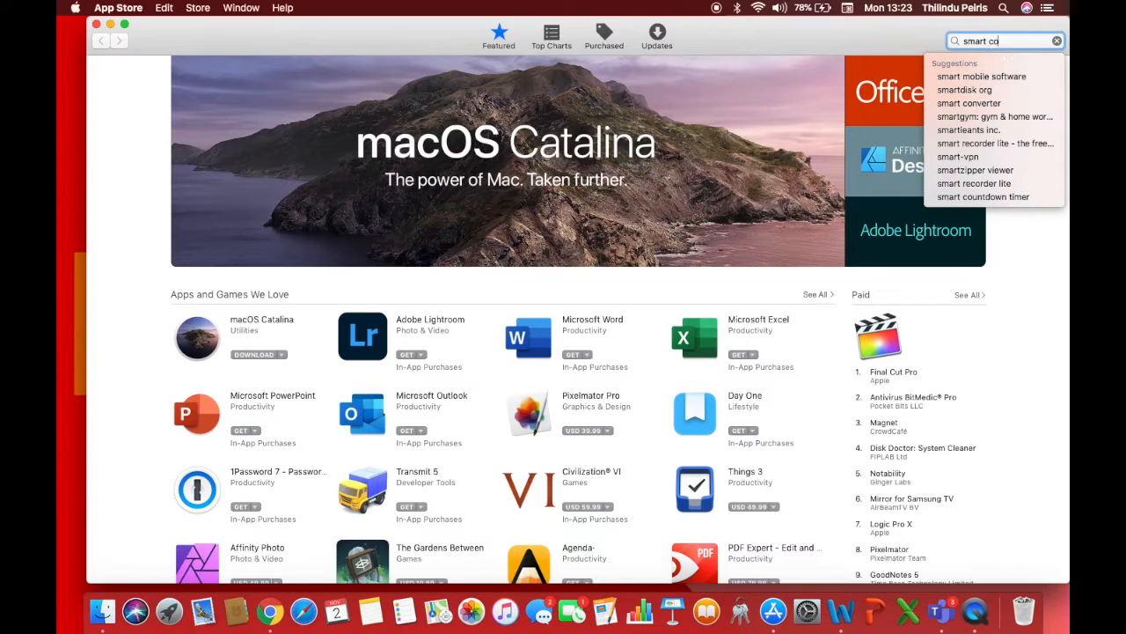
pyautogui.click(968, 102)
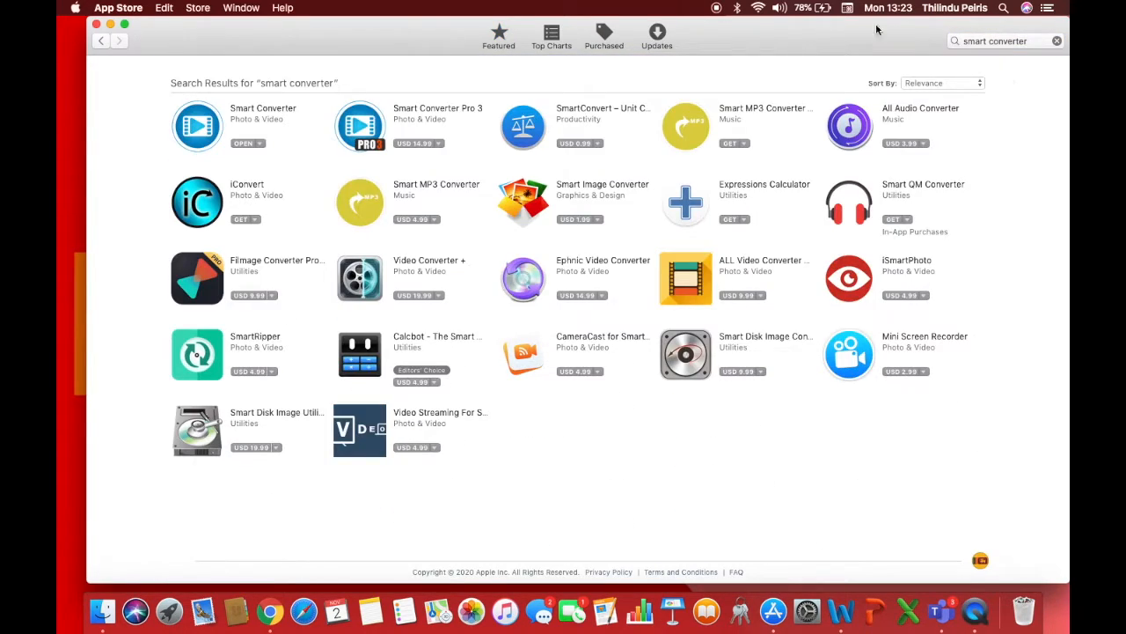
pyautogui.moveTo(202, 138)
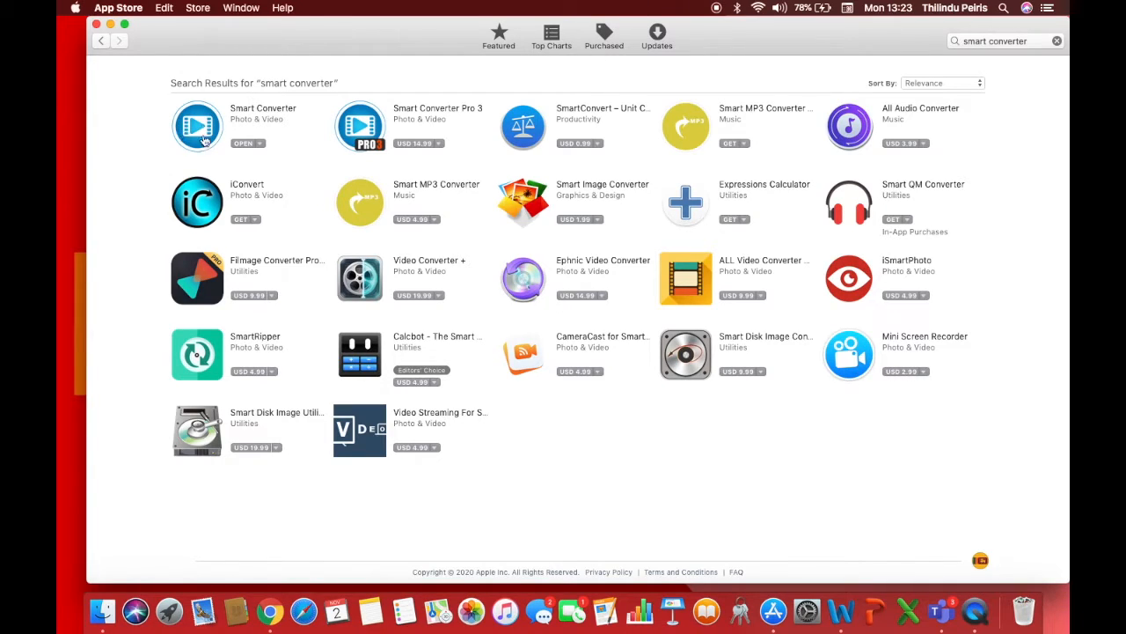
pyautogui.moveTo(264, 107)
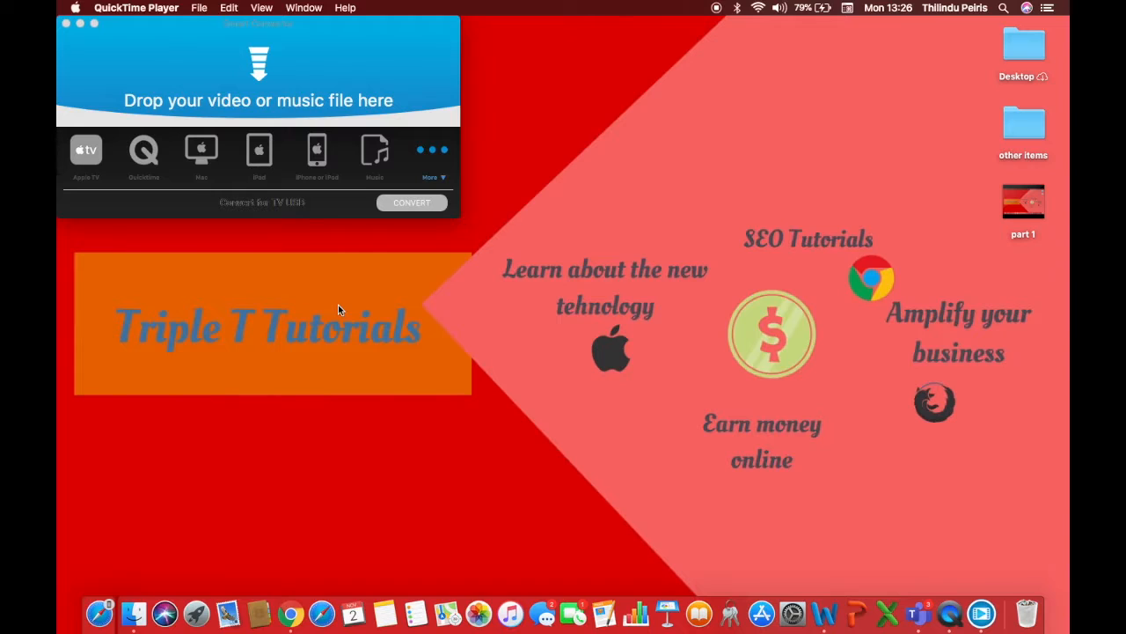
pyautogui.moveTo(856, 385)
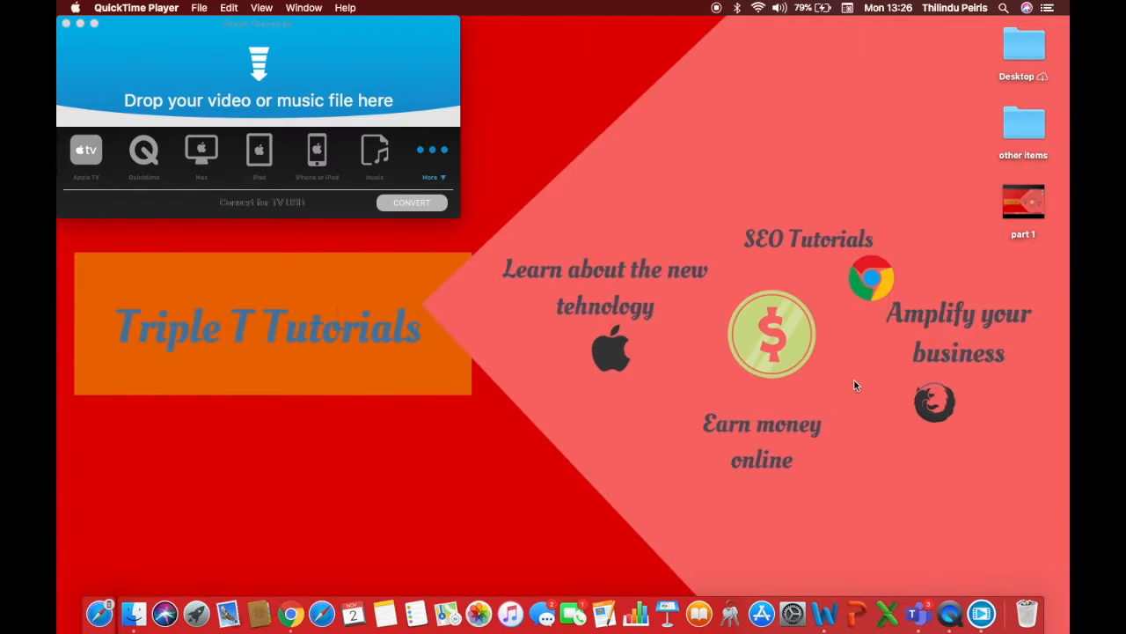
# - Drag the 'part 1' video from the desktop into Smart Converter's drop area
pyautogui.moveTo(1024, 203); pyautogui.dragTo(838, 167)
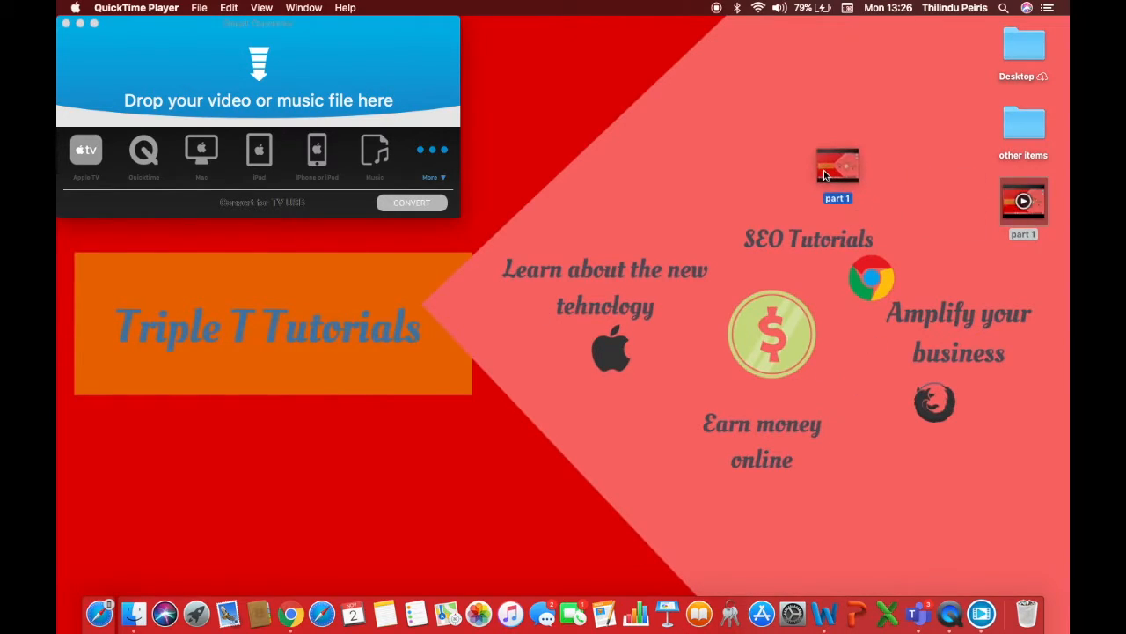
pyautogui.moveTo(838, 172); pyautogui.dragTo(257, 78)
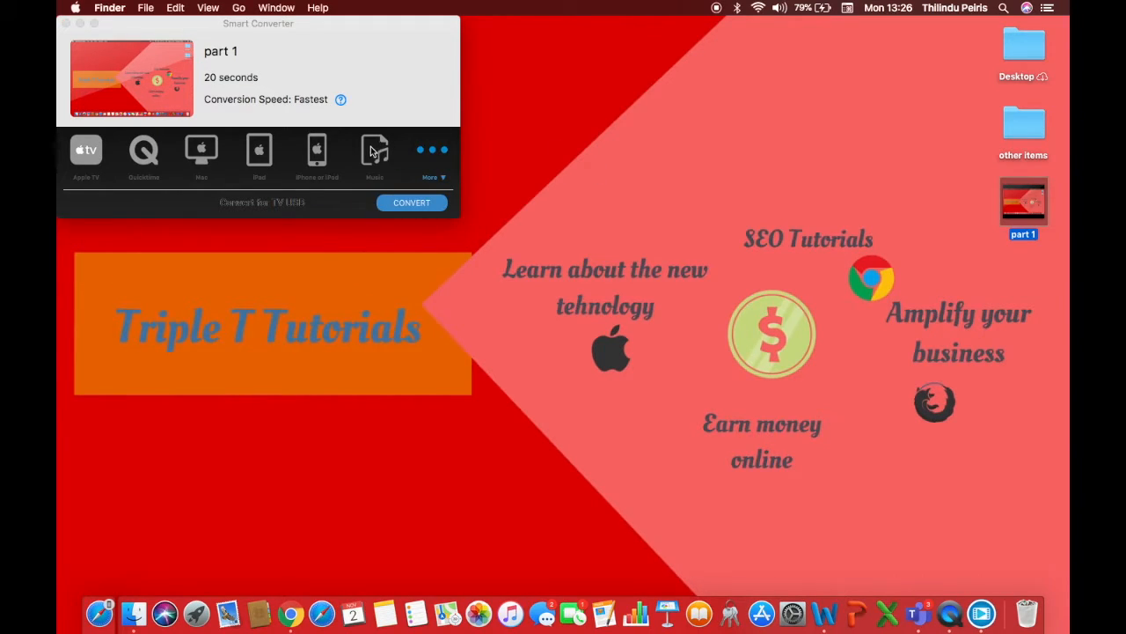
# - Convert 'part 1' with the Music preset and reveal part 1-music.m4a in Finder
pyautogui.click(373, 149)
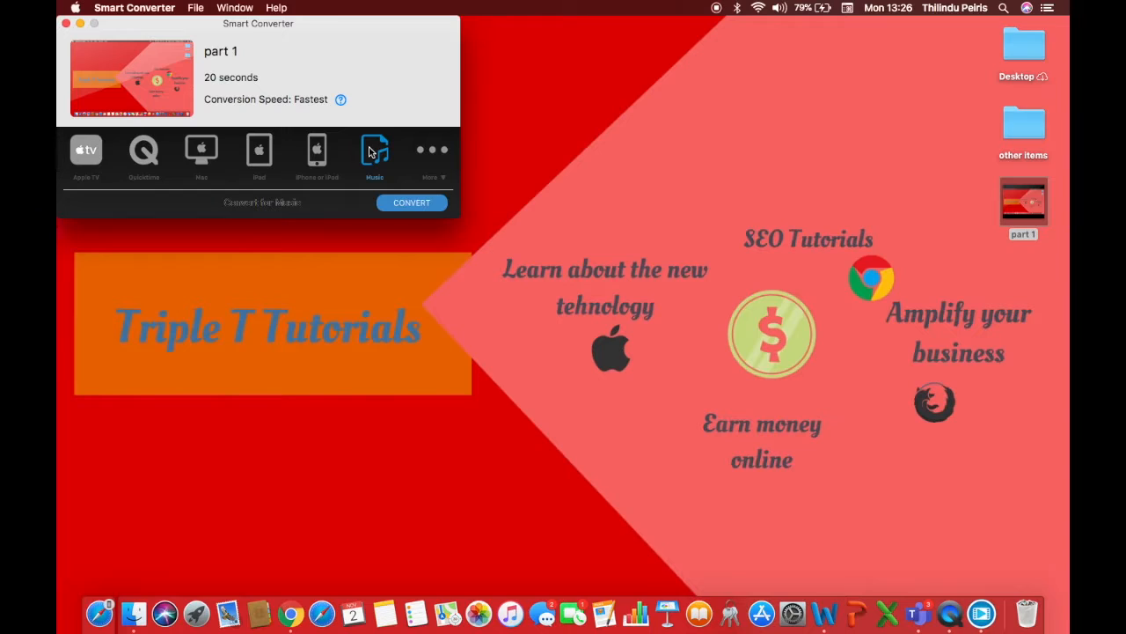
pyautogui.moveTo(413, 191)
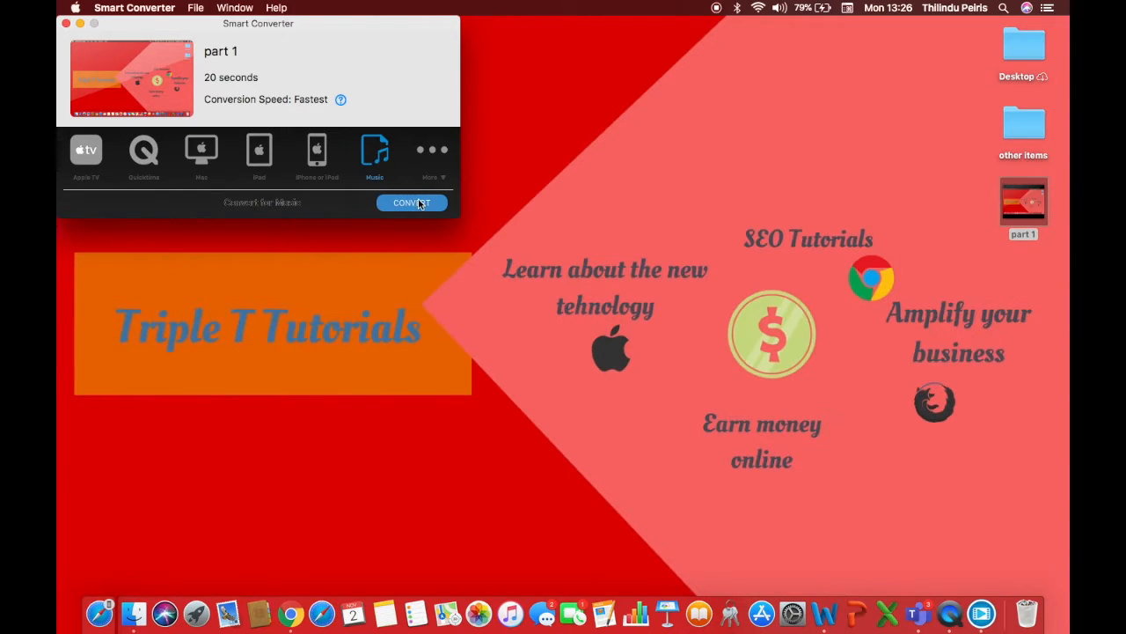
pyautogui.click(412, 202)
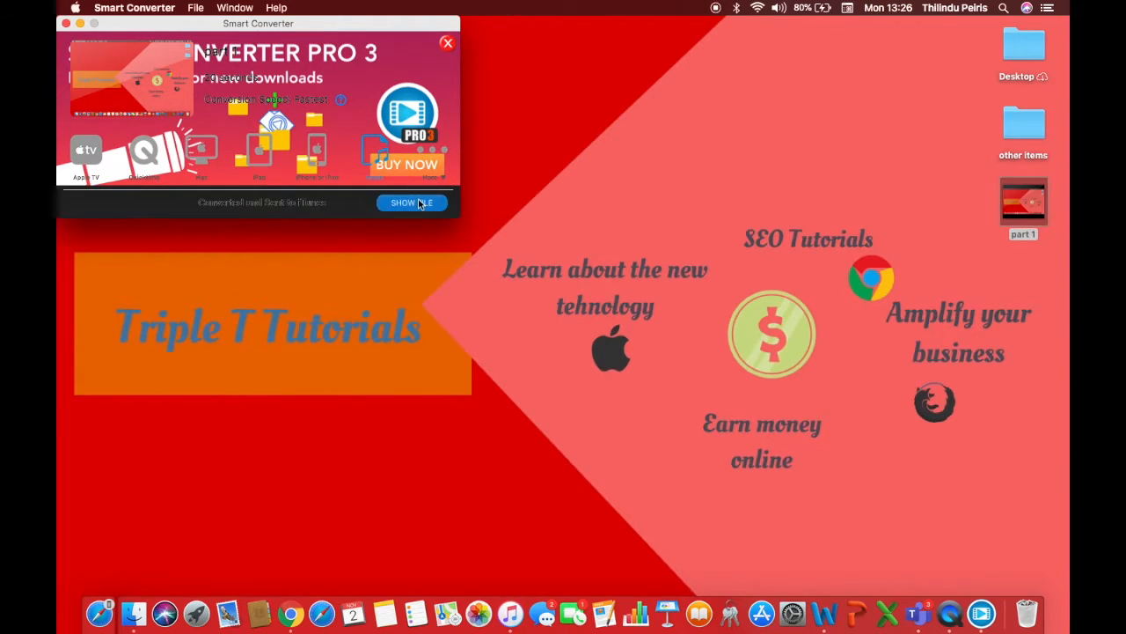
pyautogui.click(412, 202)
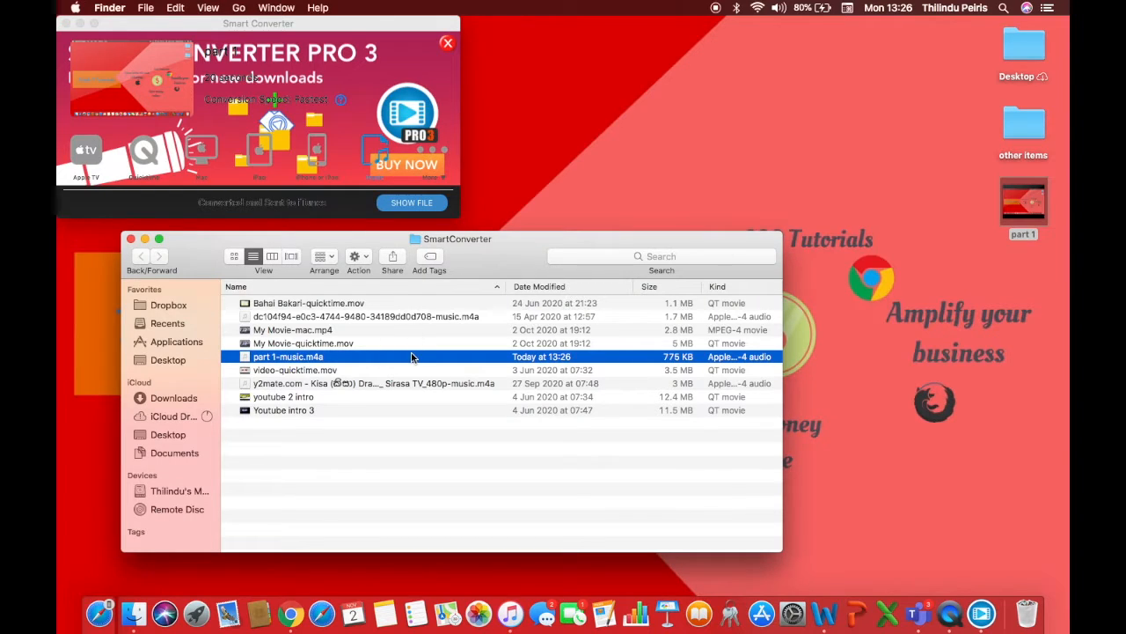
pyautogui.moveTo(334, 368)
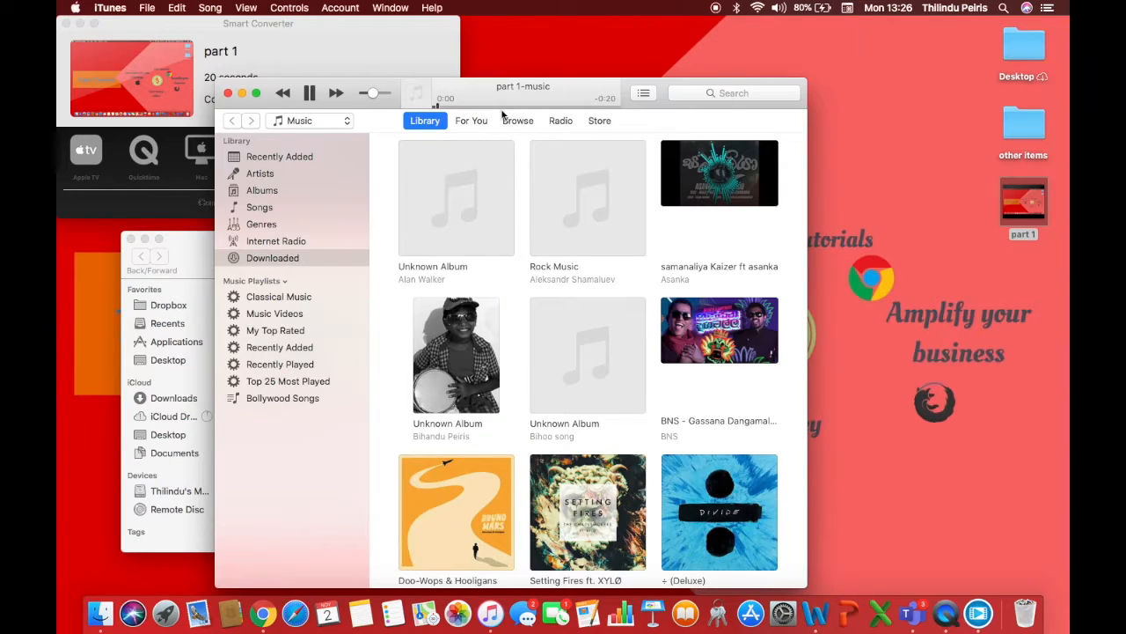
# - Play the imported part 1-music track while scrolling through the iTunes Library
pyautogui.scroll(-3)
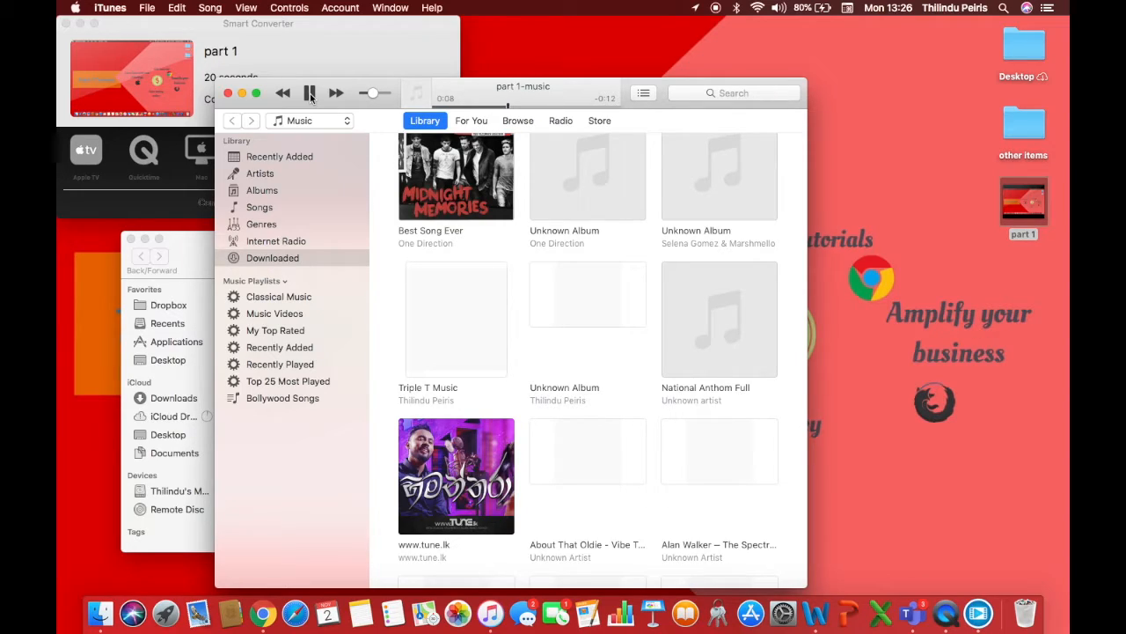
pyautogui.click(310, 92)
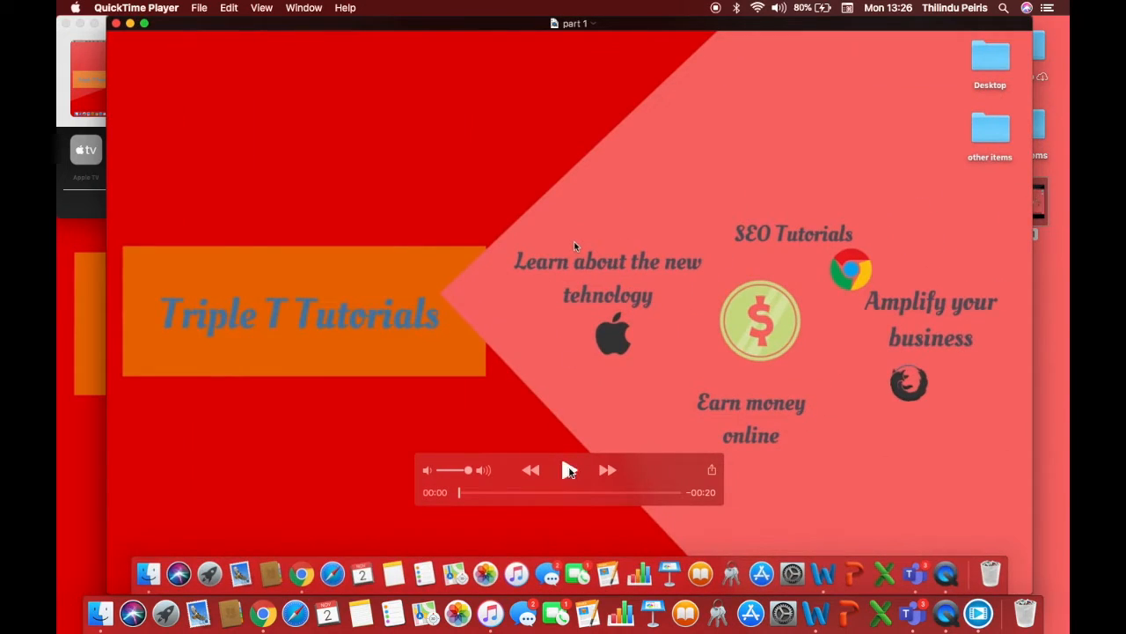
# - Play the original part 1 video in QuickTime and pause it about six seconds in
pyautogui.click(569, 468)
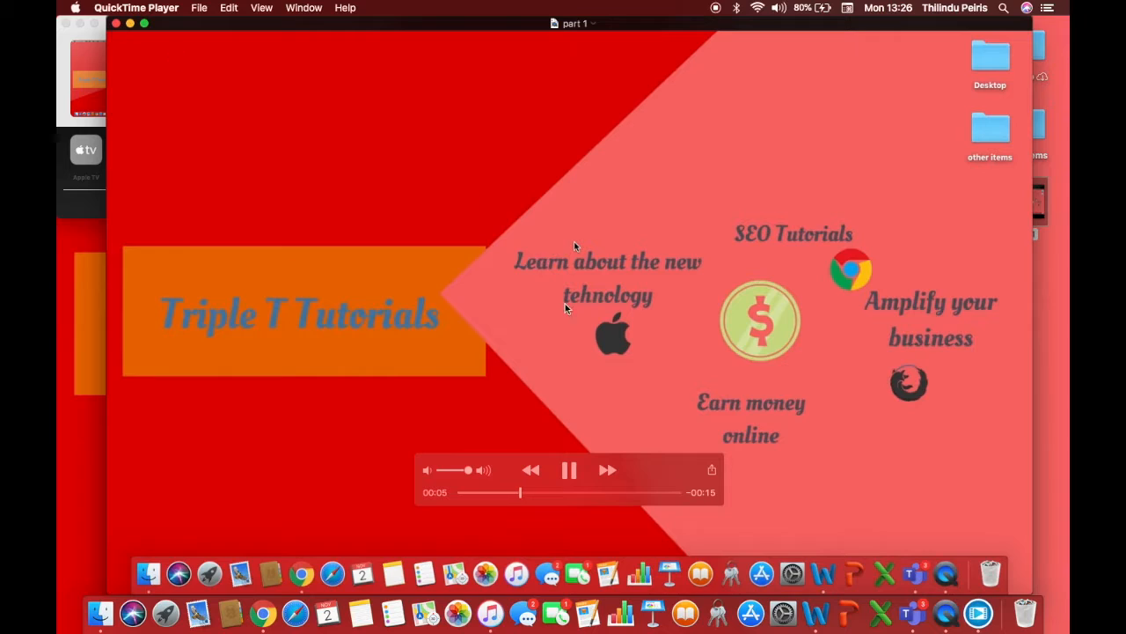
pyautogui.click(570, 468)
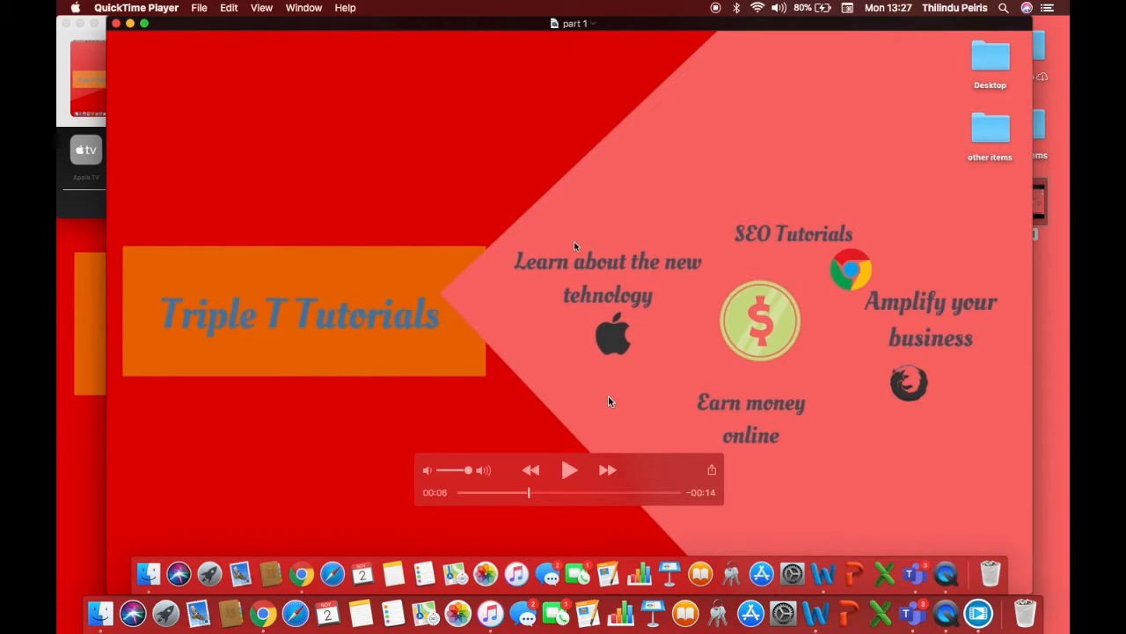